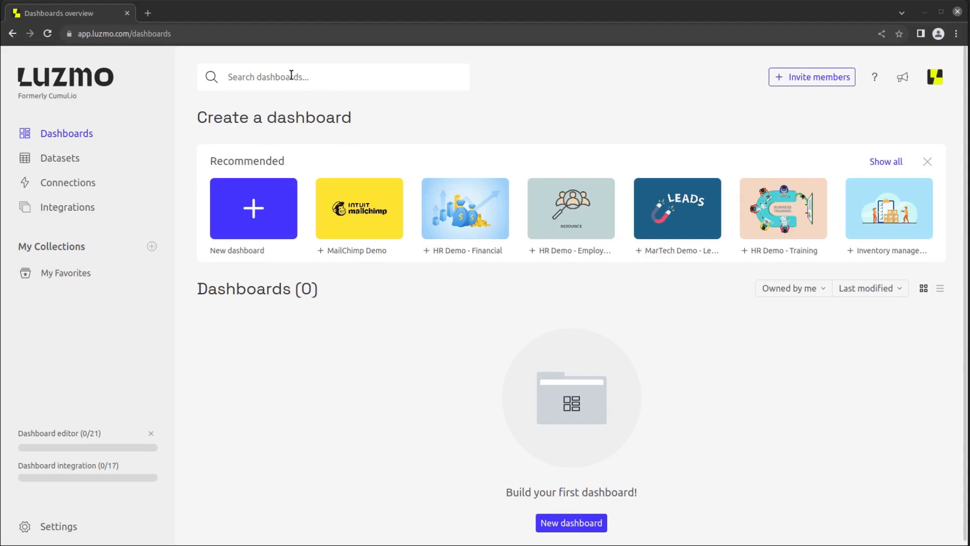
pyautogui.moveTo(616, 345)
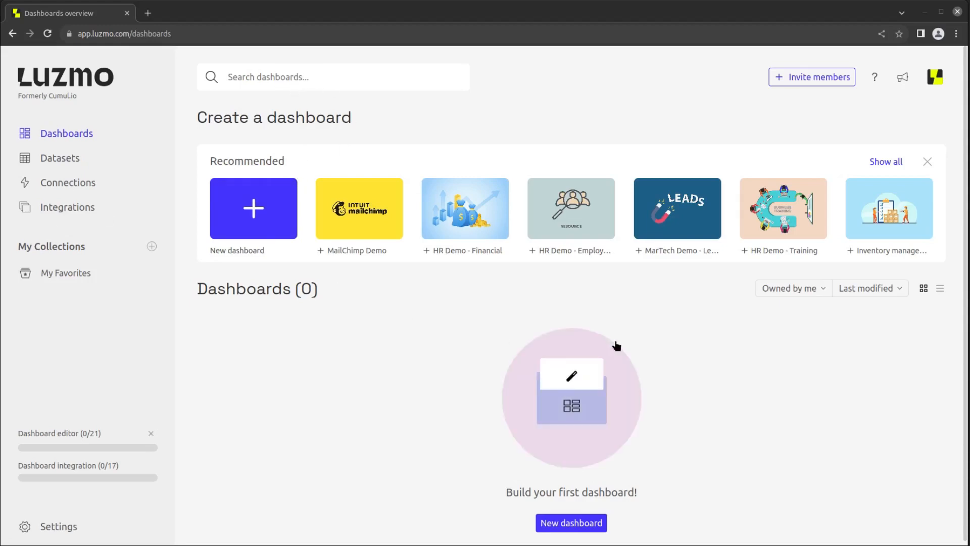
# Check the ownership filter and sort options, create a blank dashboard, and choose Duplicate on it.
pyautogui.click(793, 287)
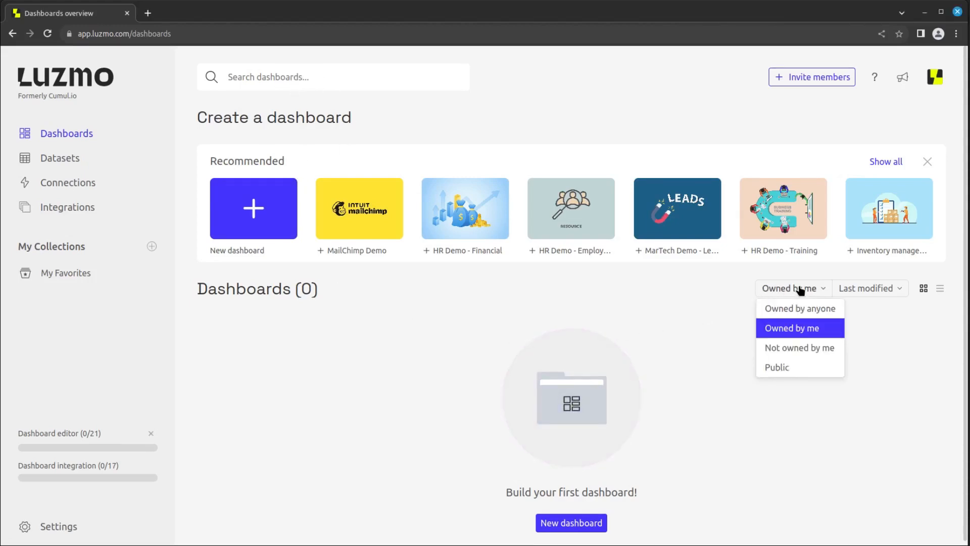
pyautogui.moveTo(800, 348)
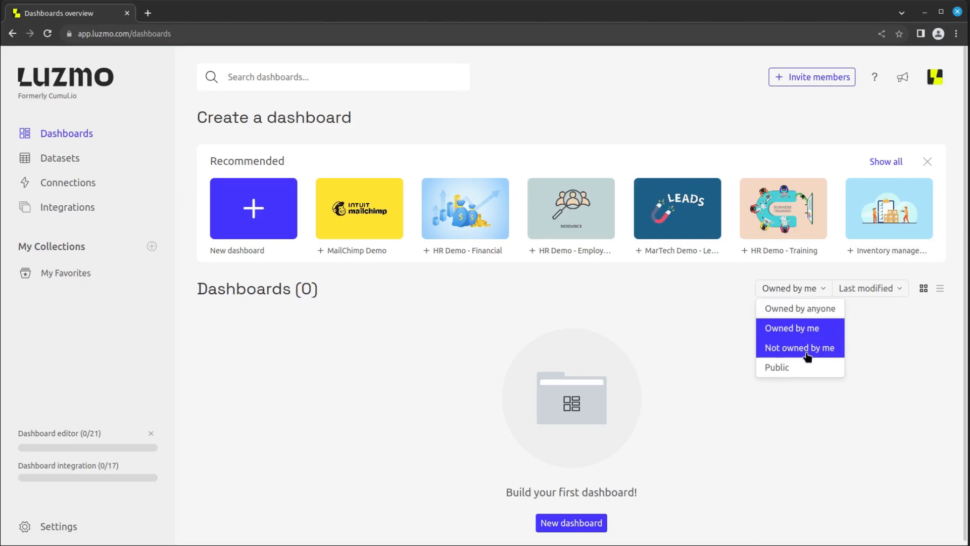
pyautogui.moveTo(862, 293)
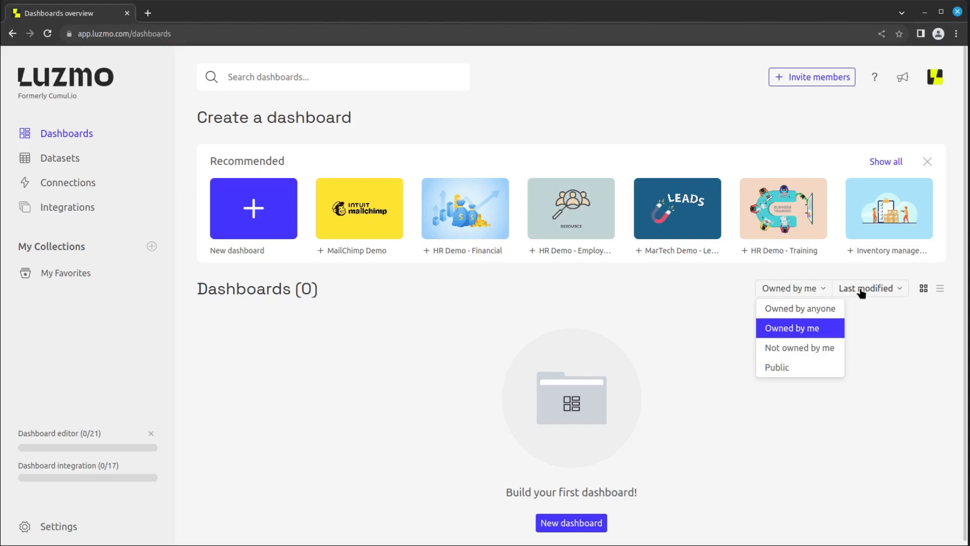
pyautogui.click(869, 287)
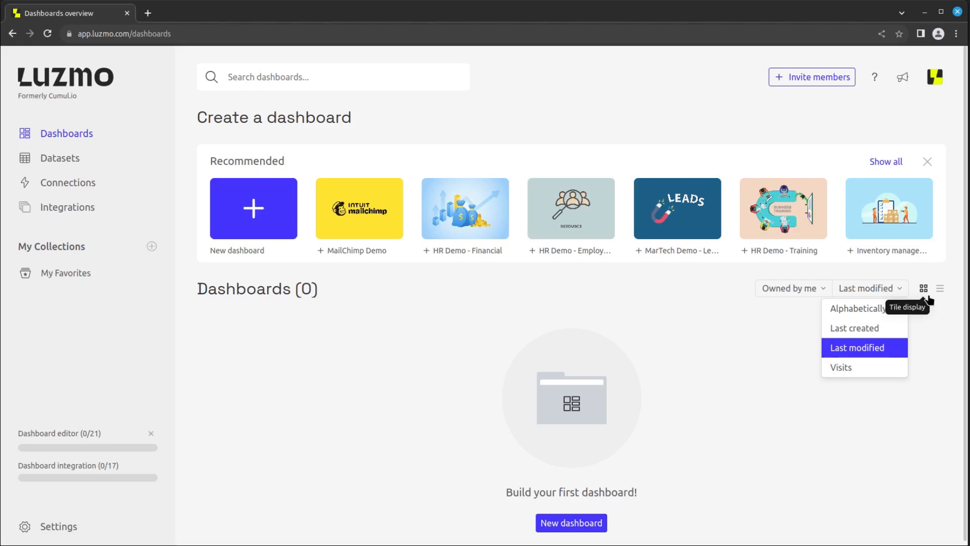
pyautogui.moveTo(941, 288)
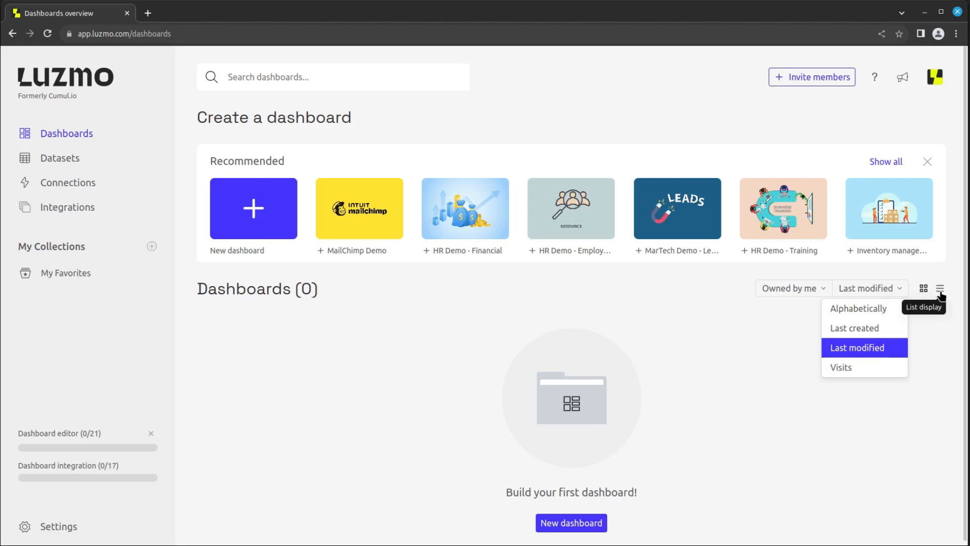
pyautogui.click(347, 292)
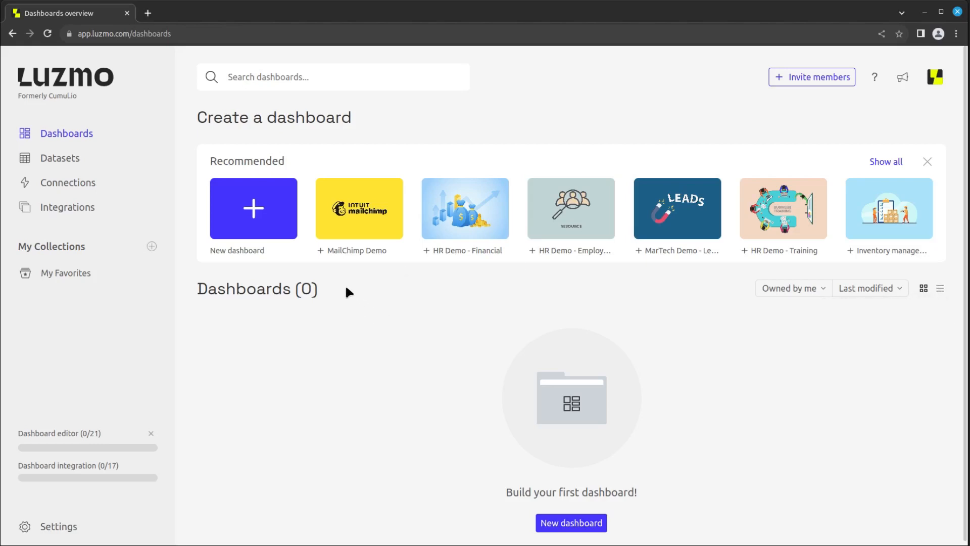
pyautogui.moveTo(255, 210)
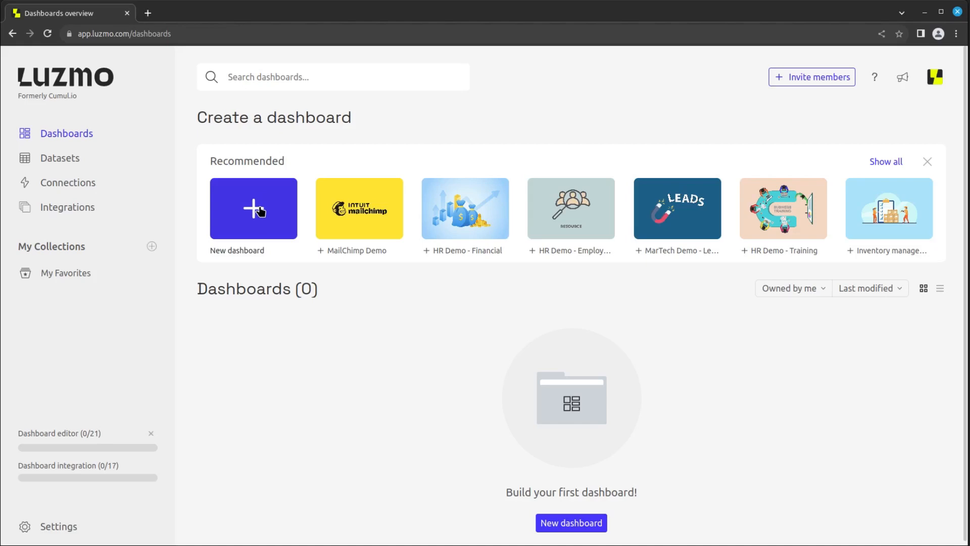
pyautogui.moveTo(347, 212)
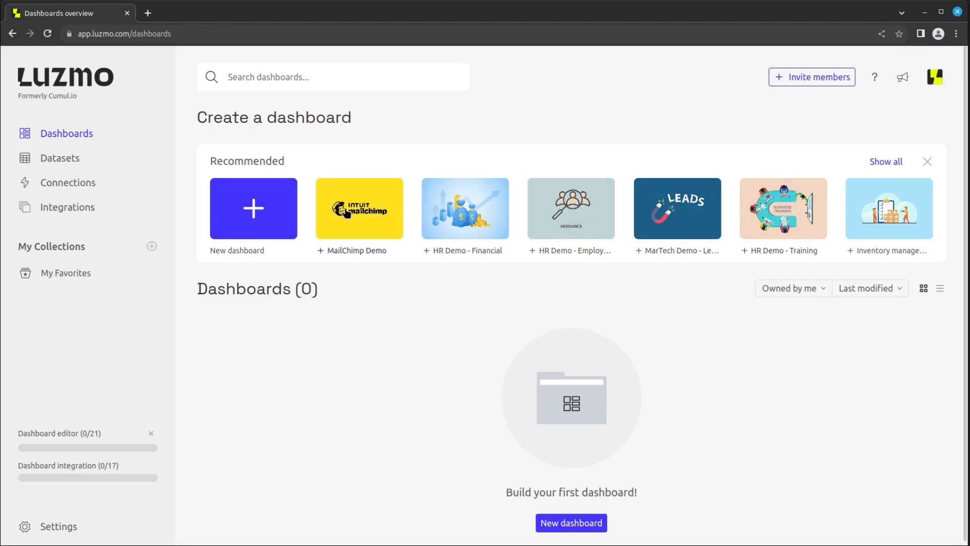
pyautogui.click(253, 208)
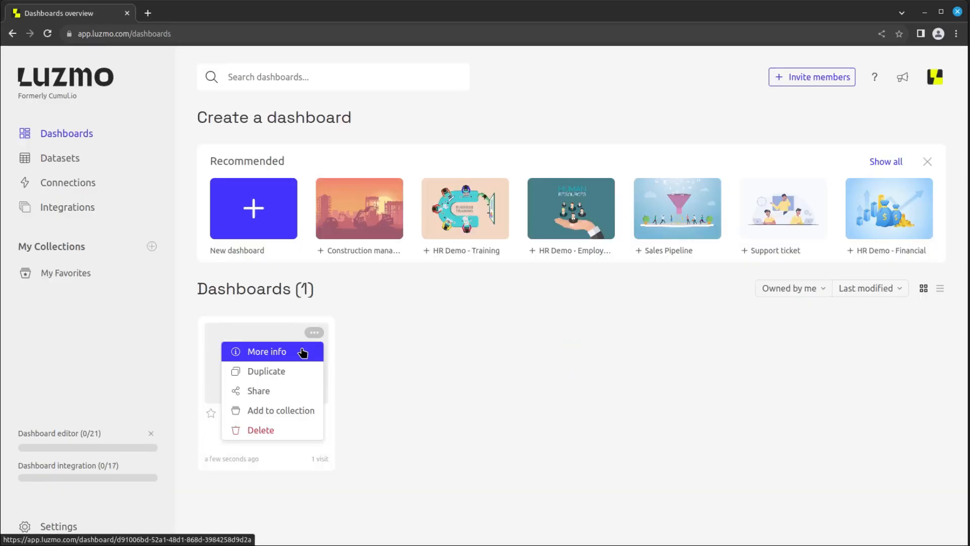
pyautogui.moveTo(302, 371)
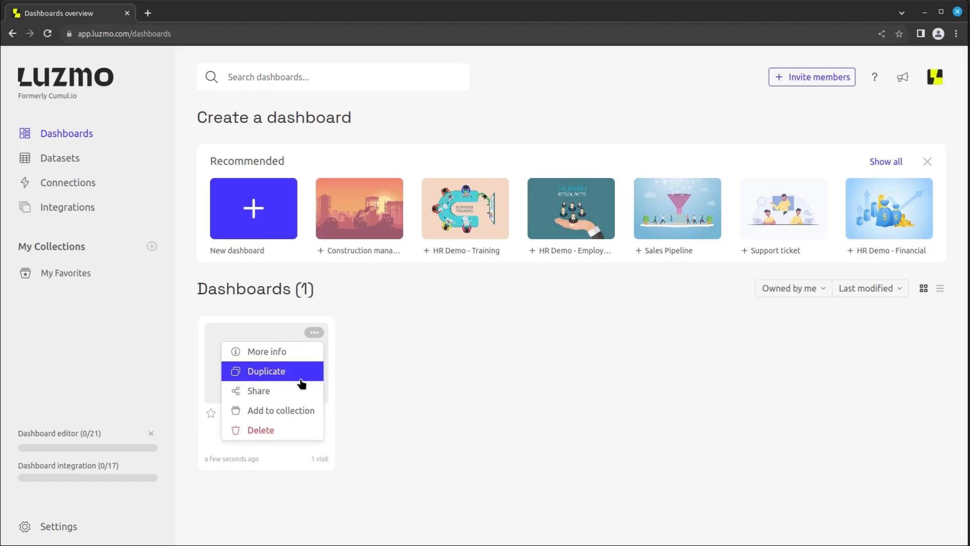
pyautogui.moveTo(303, 410)
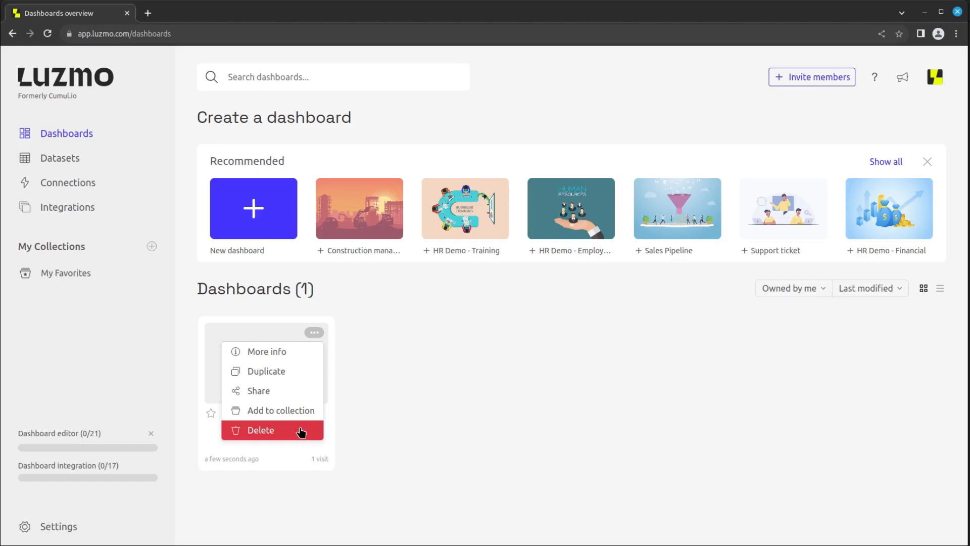
pyautogui.moveTo(297, 370)
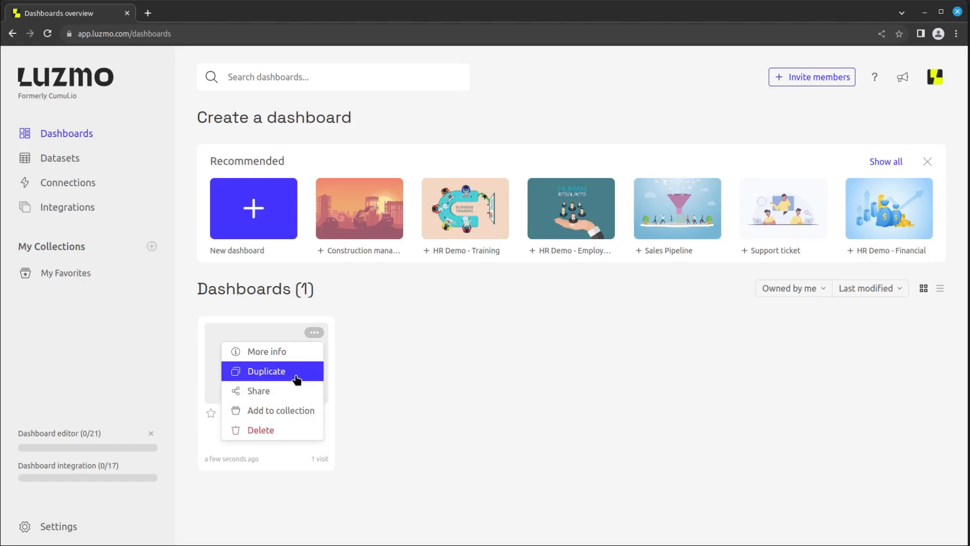
pyautogui.click(265, 371)
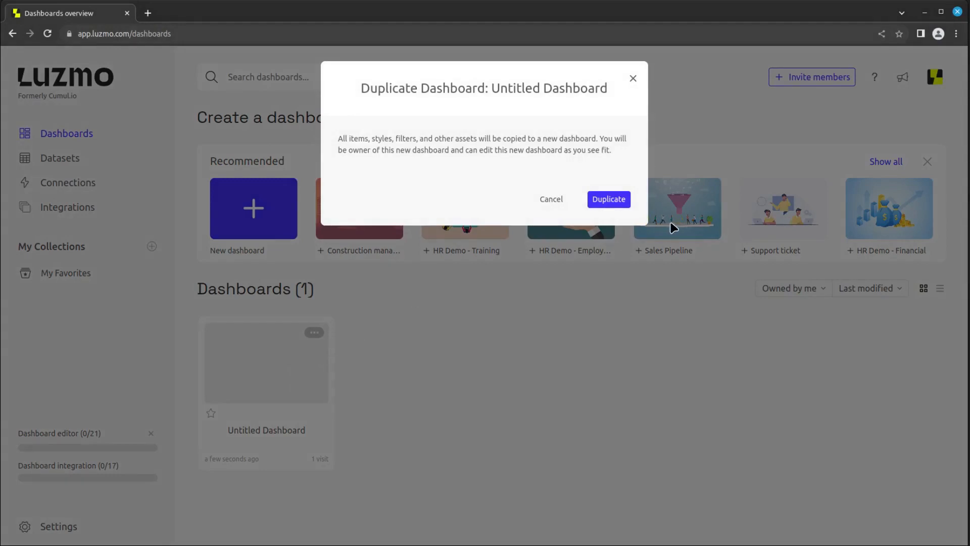
# Confirm the duplication, adding an 'Untitled Dashboard - Copy' to the list.
pyautogui.click(607, 200)
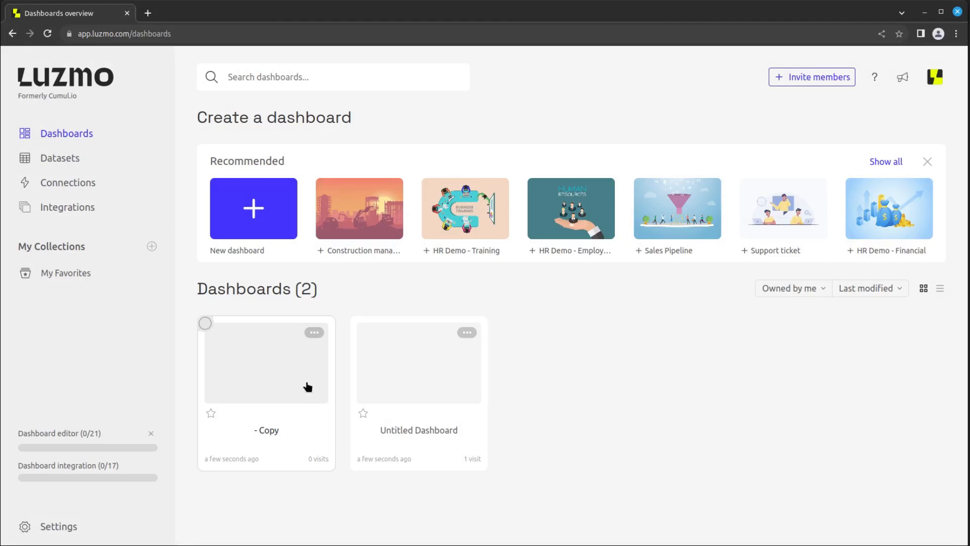
pyautogui.moveTo(244, 366)
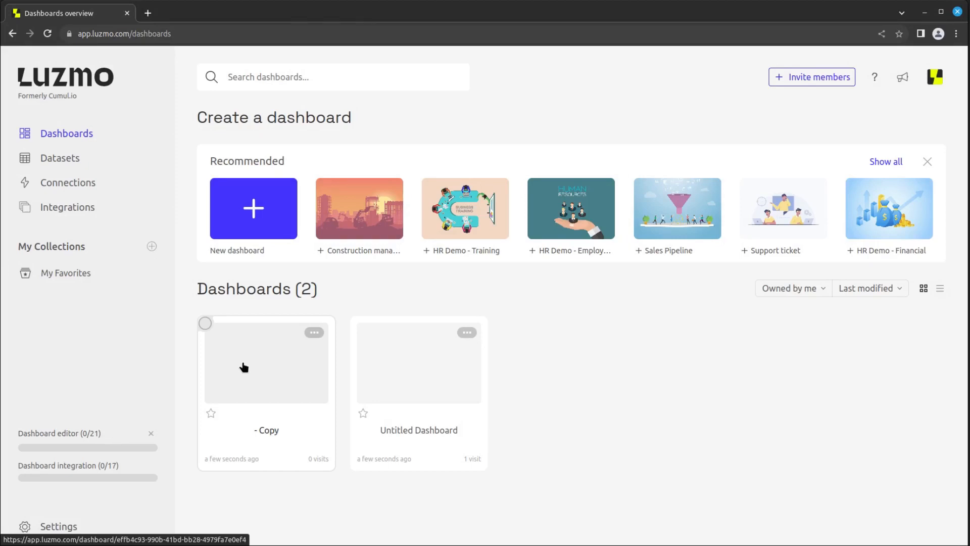
# Select the copy and the original Untitled Dashboard, then choose Delete selected.
pyautogui.click(205, 323)
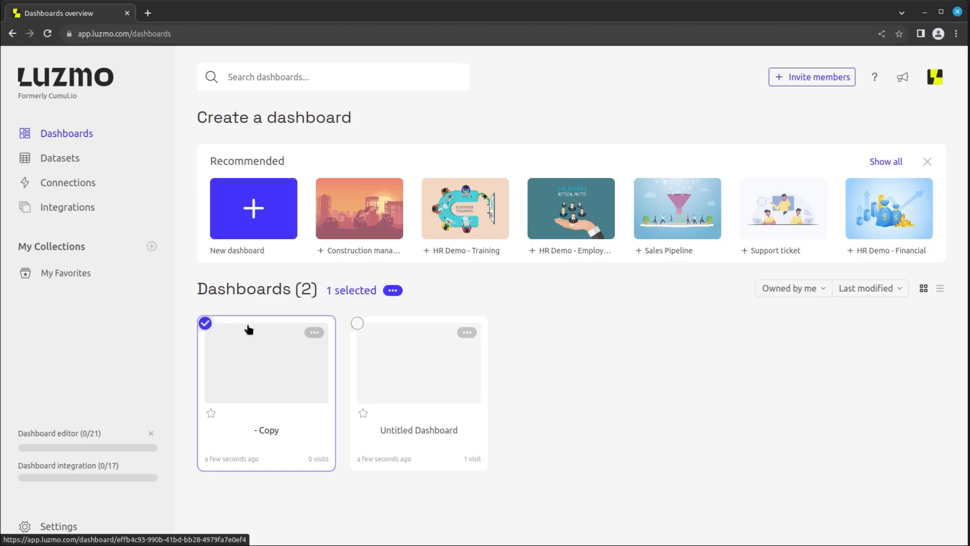
pyautogui.click(357, 322)
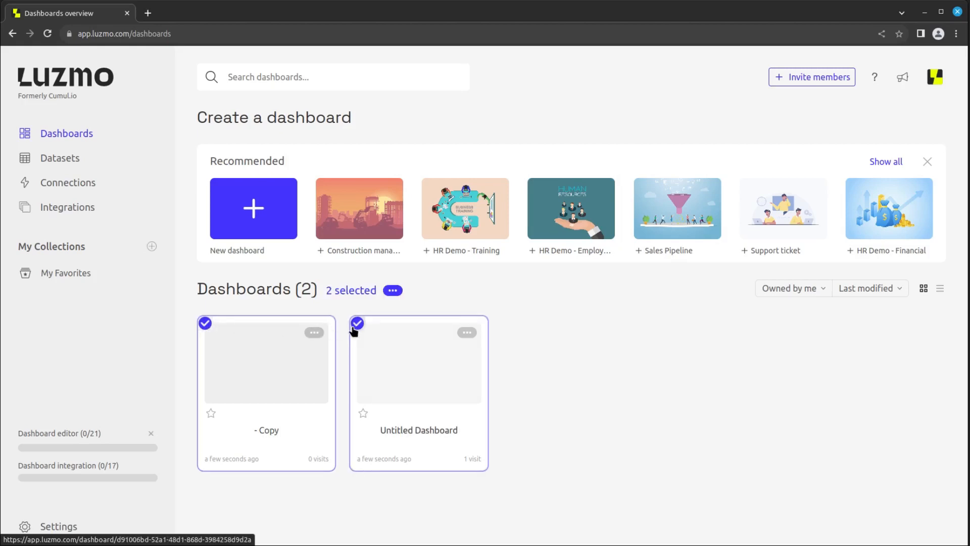
pyautogui.click(393, 290)
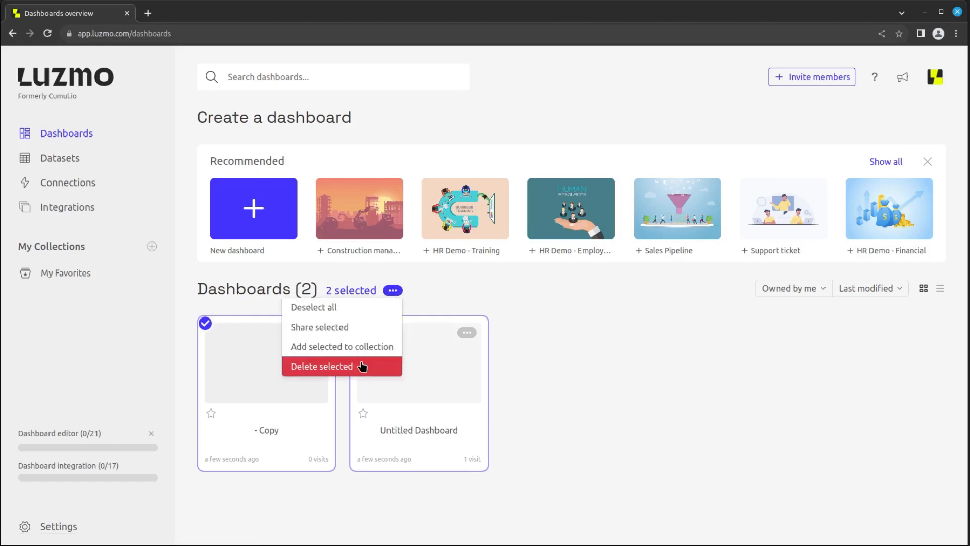
pyautogui.click(321, 366)
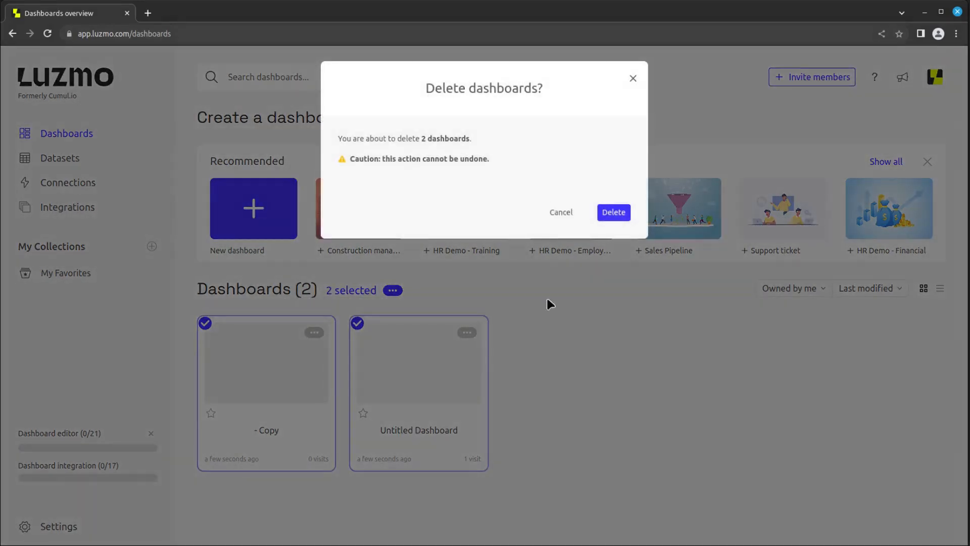